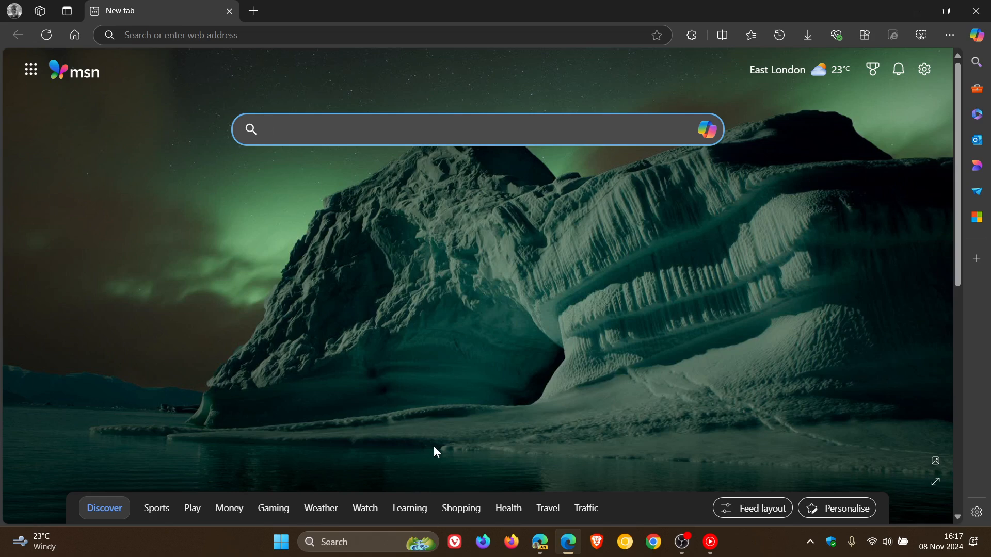
mouse_move(563, 397)
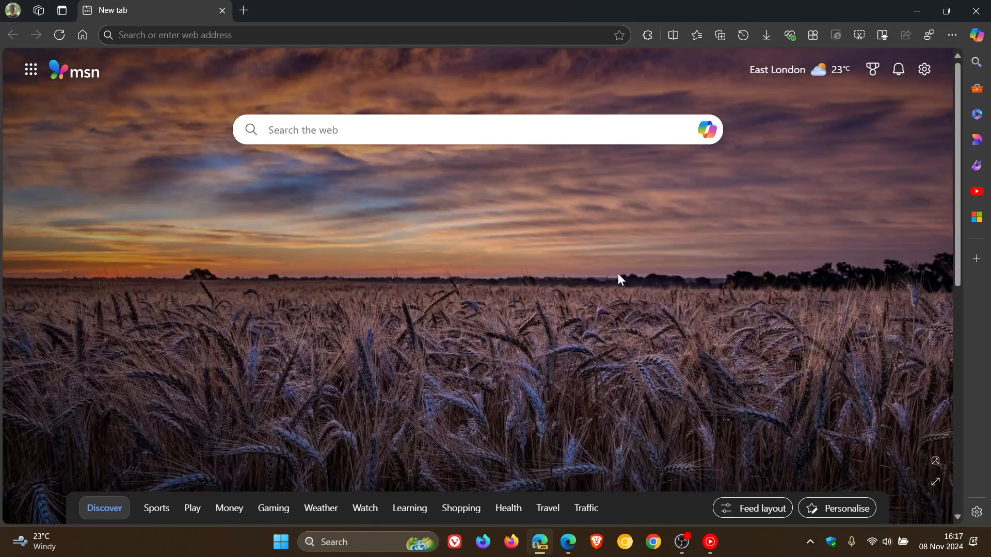
mouse_move(658, 281)
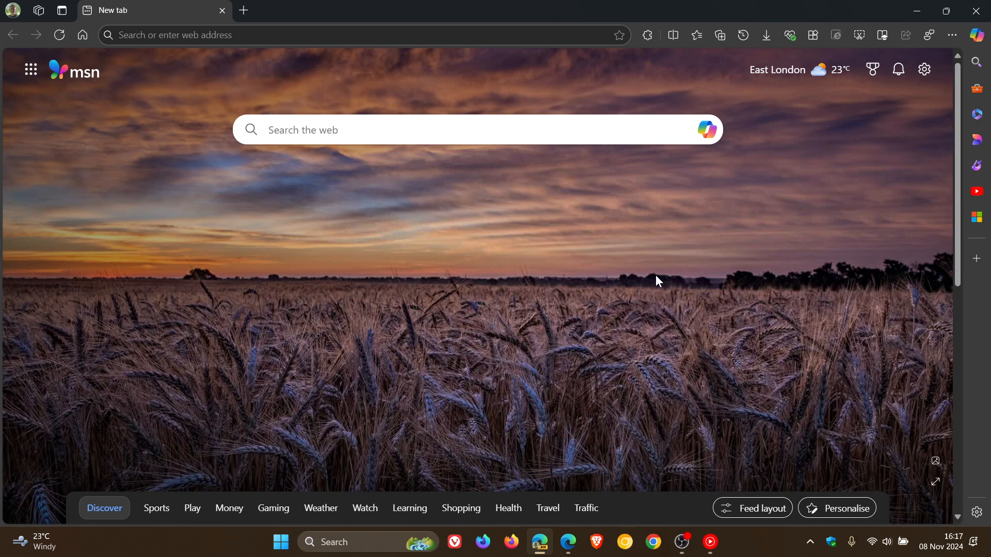
mouse_move(661, 283)
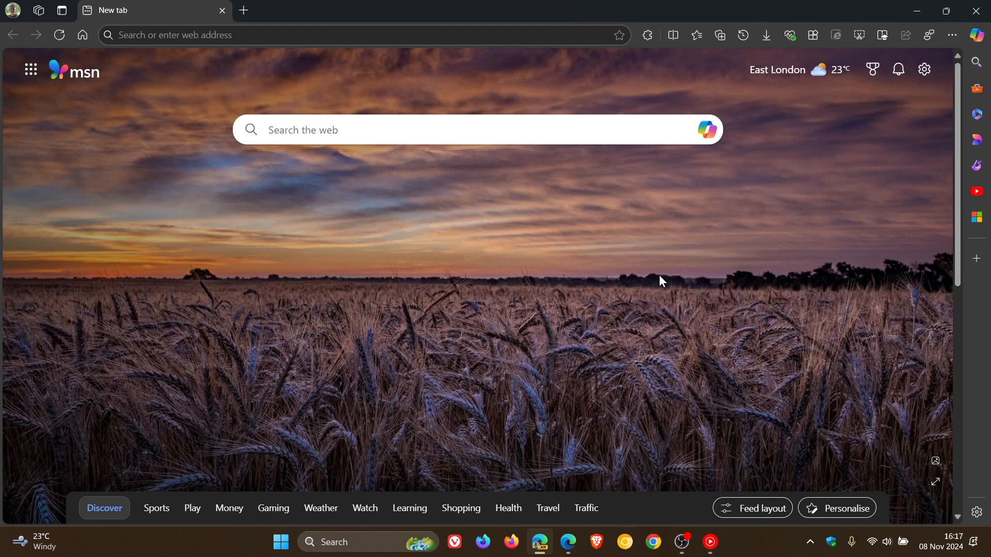
mouse_move(74, 92)
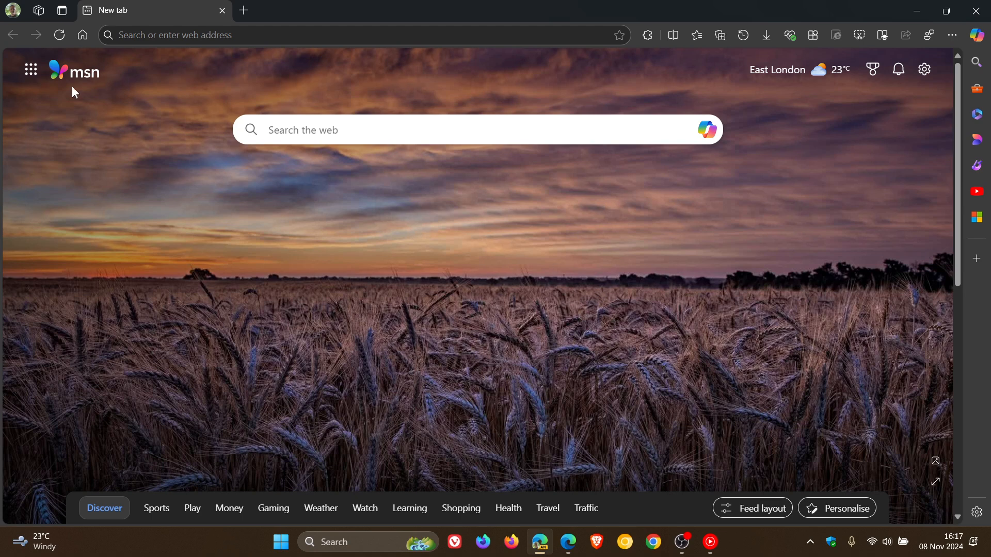
mouse_move(851, 484)
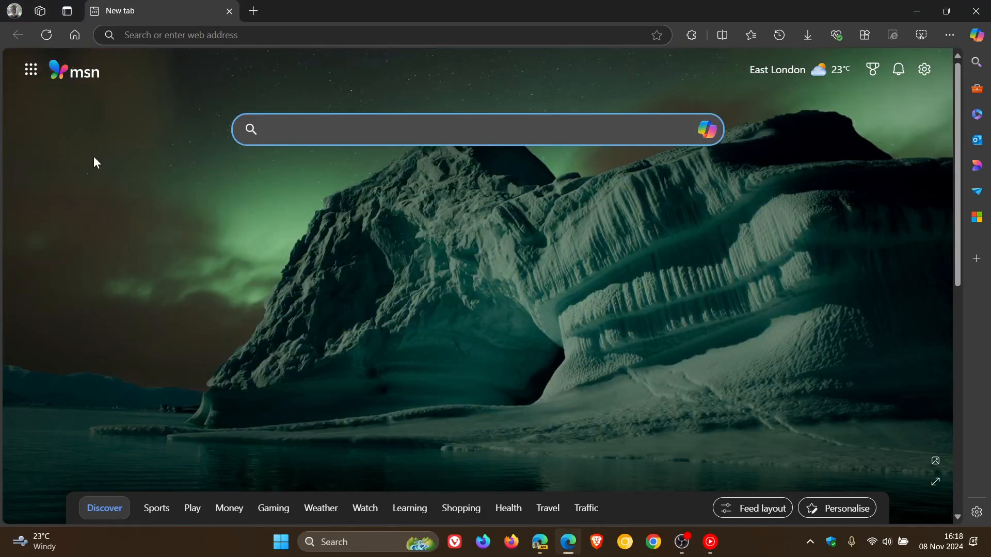
mouse_move(18, 196)
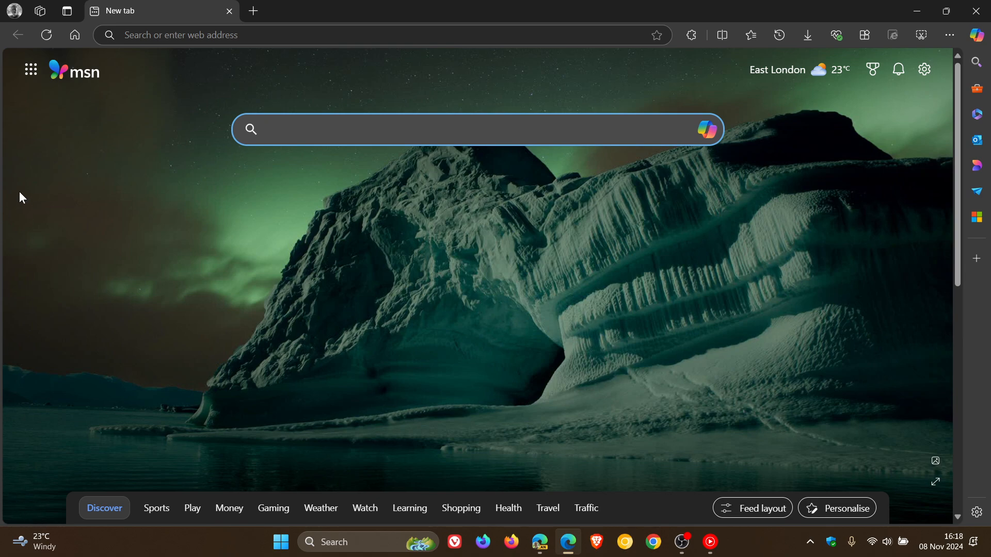
- Bring the Canary window with the wheat-field new tab page to the front
left_click(476, 130)
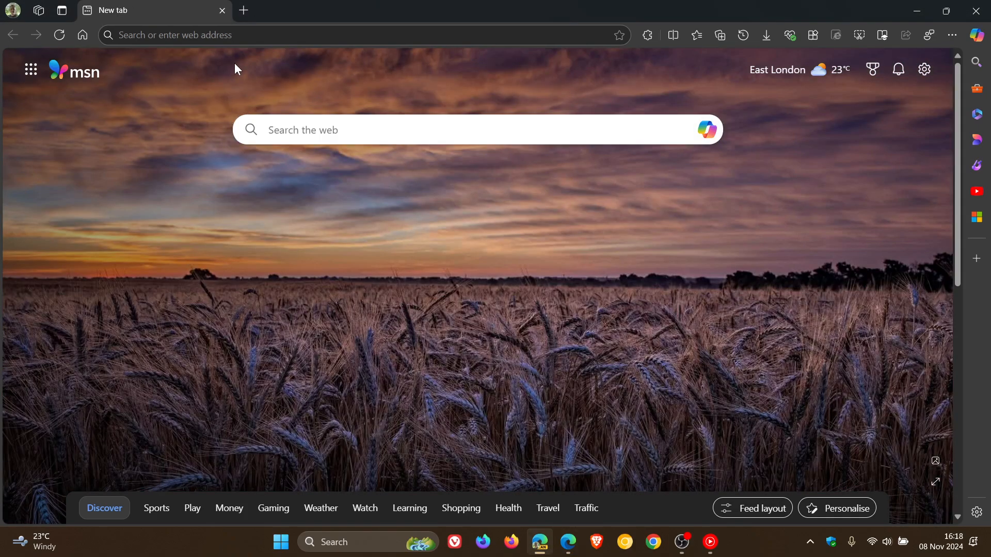
- On edge://flags, set Copilot Vision to Enabled and restart the browser
left_click(363, 36)
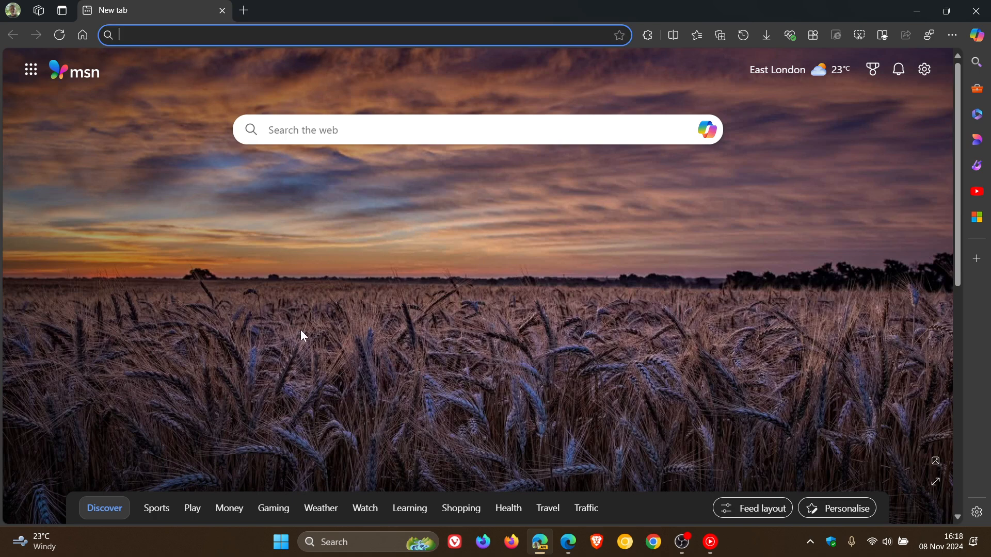
type("ef")
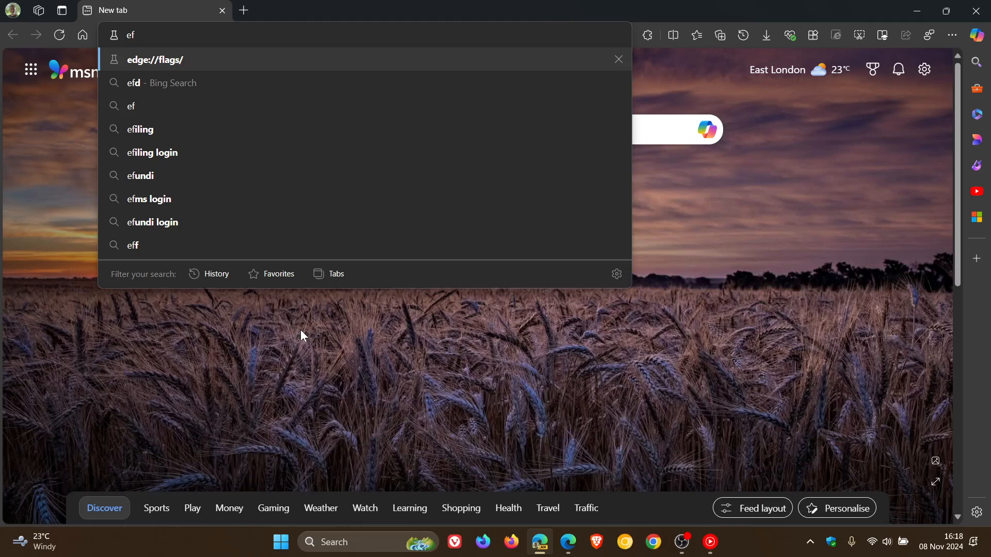
left_click(154, 60)
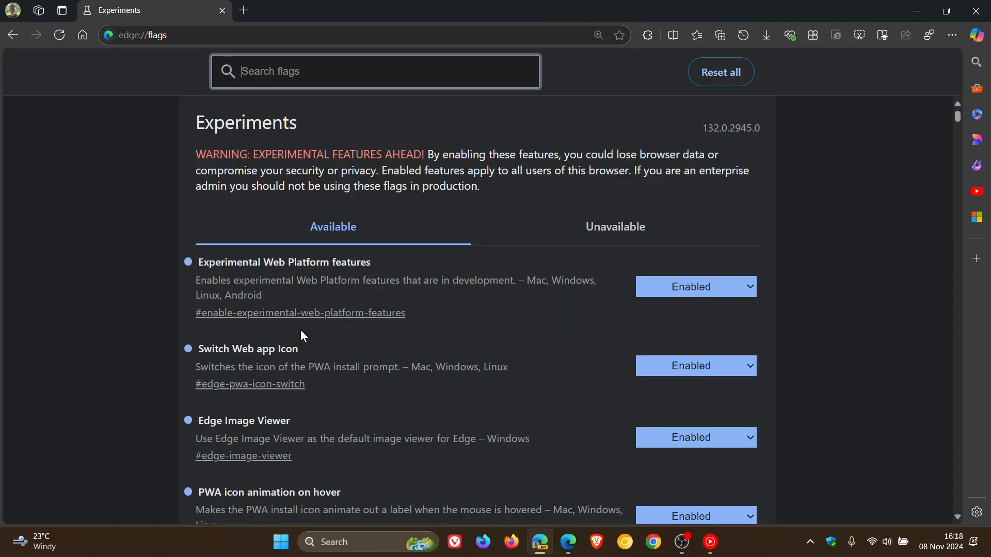
type("copi")
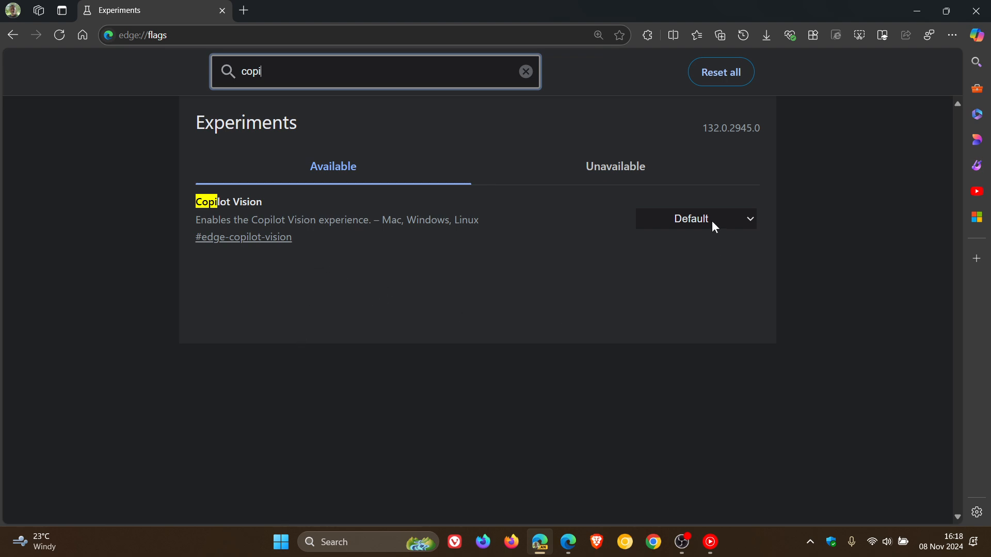
left_click(695, 219)
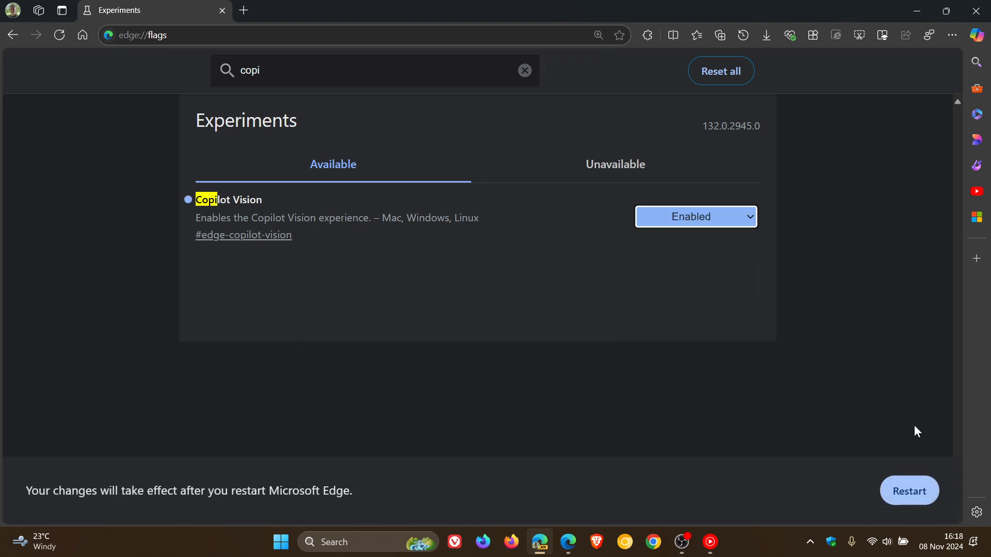
left_click(252, 10)
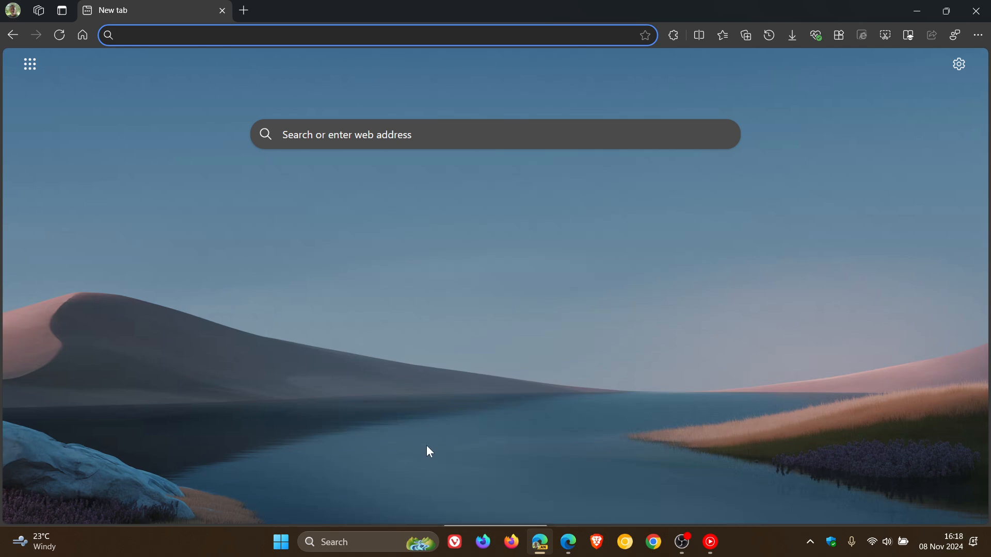
mouse_move(424, 448)
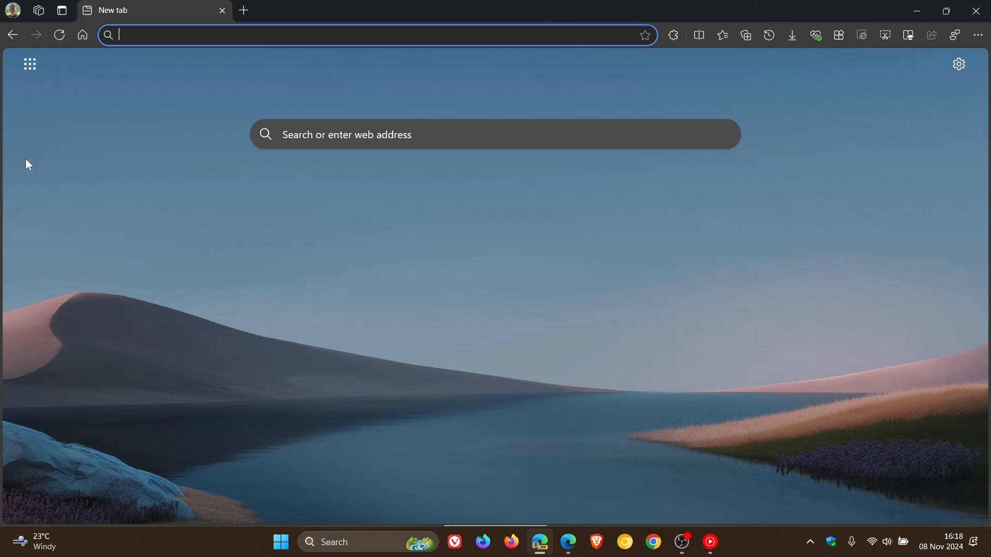
mouse_move(563, 452)
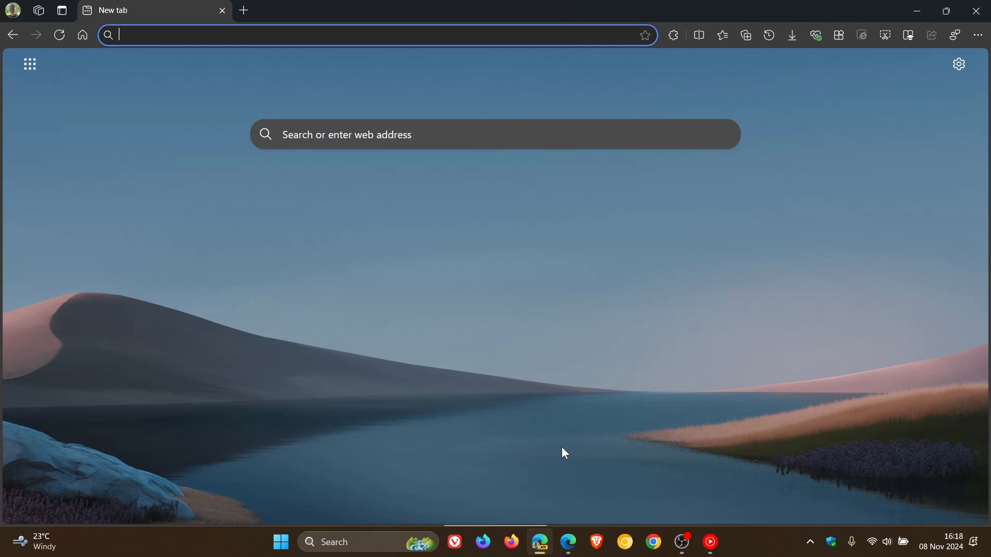
mouse_move(530, 473)
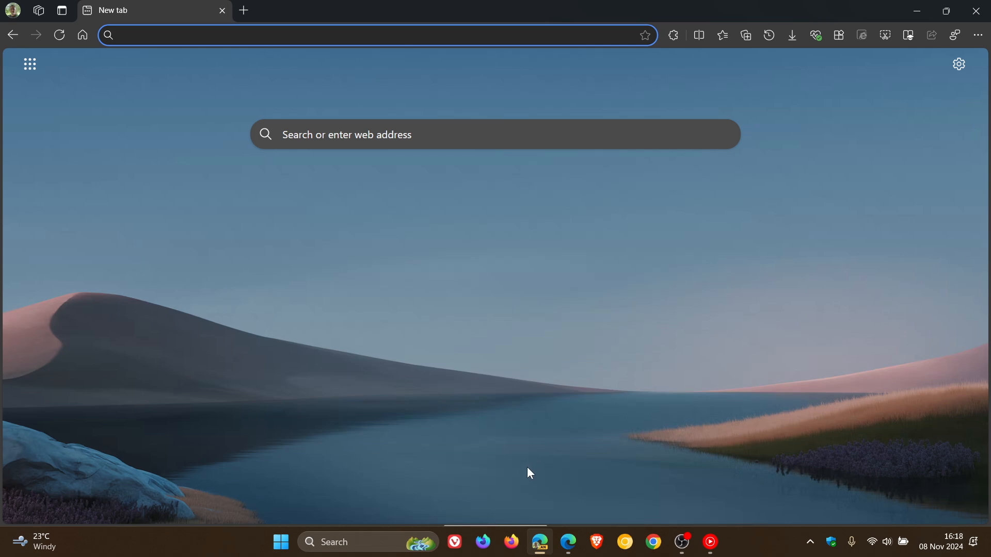
mouse_move(580, 495)
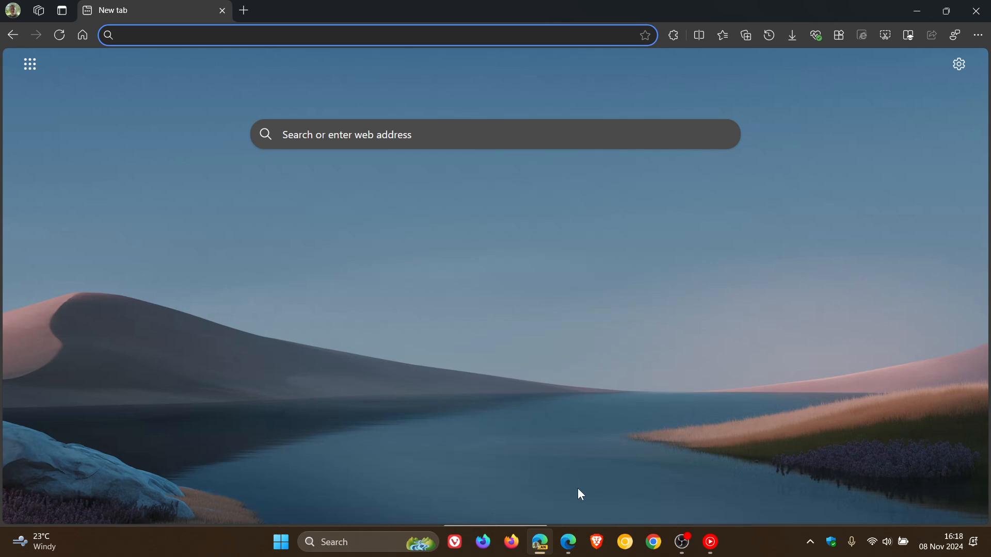
- Bring the window with the iceberg new tab page to the front
left_click(567, 542)
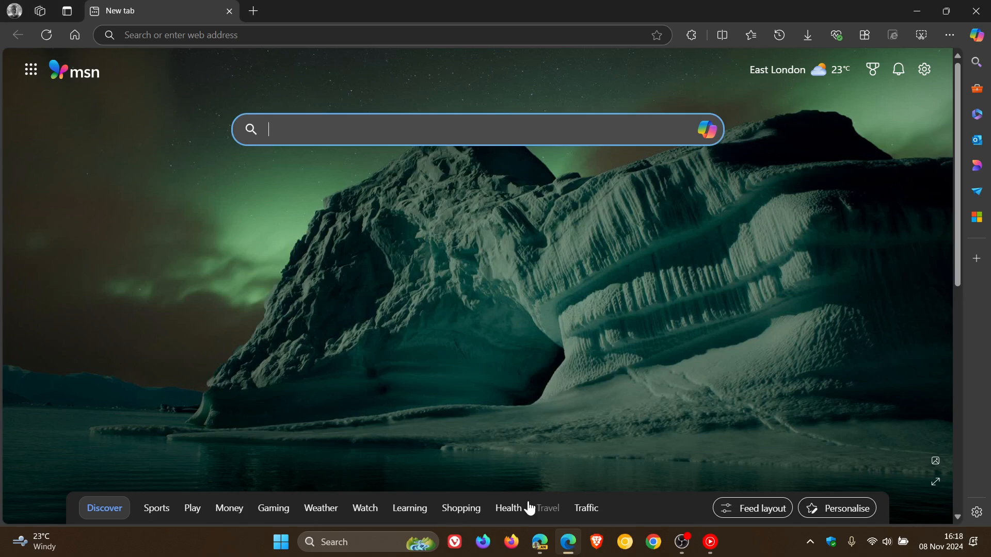
- Set the iceberg window's overall appearance to Light, then switch to the desert-dunes window
left_click(13, 10)
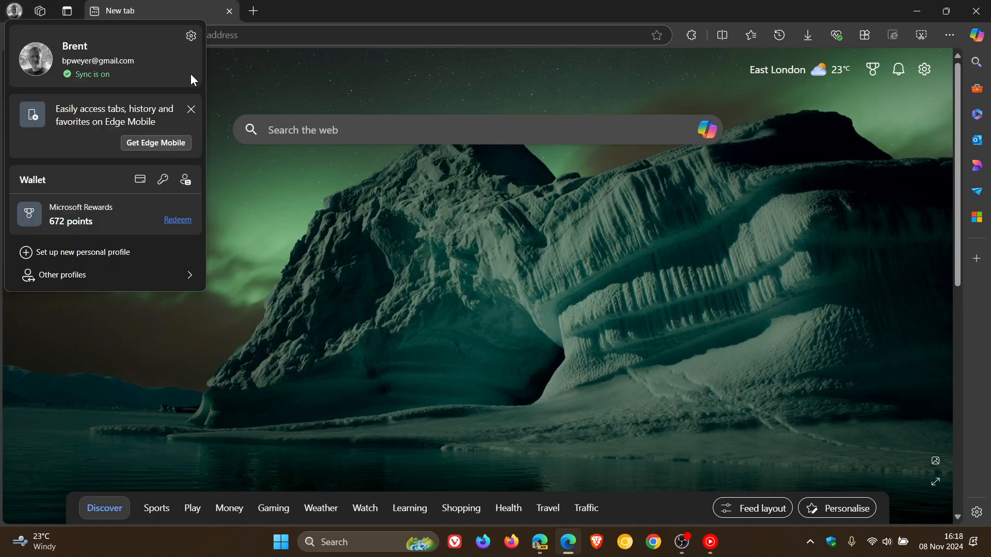
left_click(190, 35)
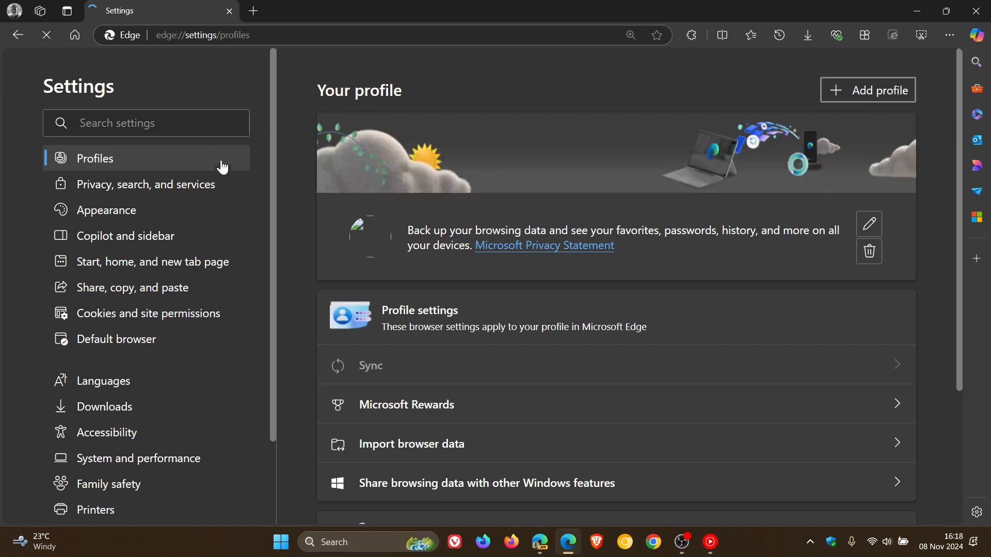
left_click(107, 209)
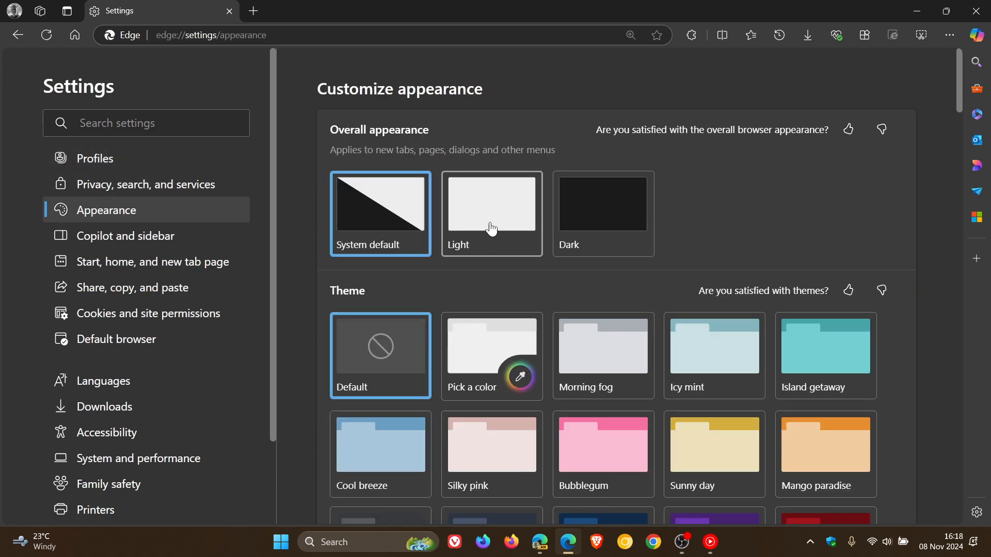
left_click(491, 213)
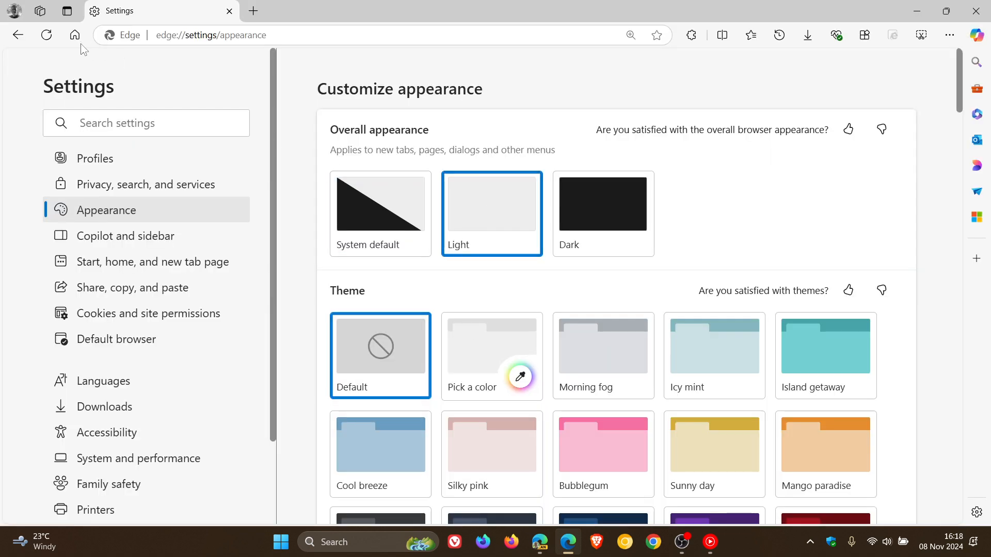
left_click(252, 11)
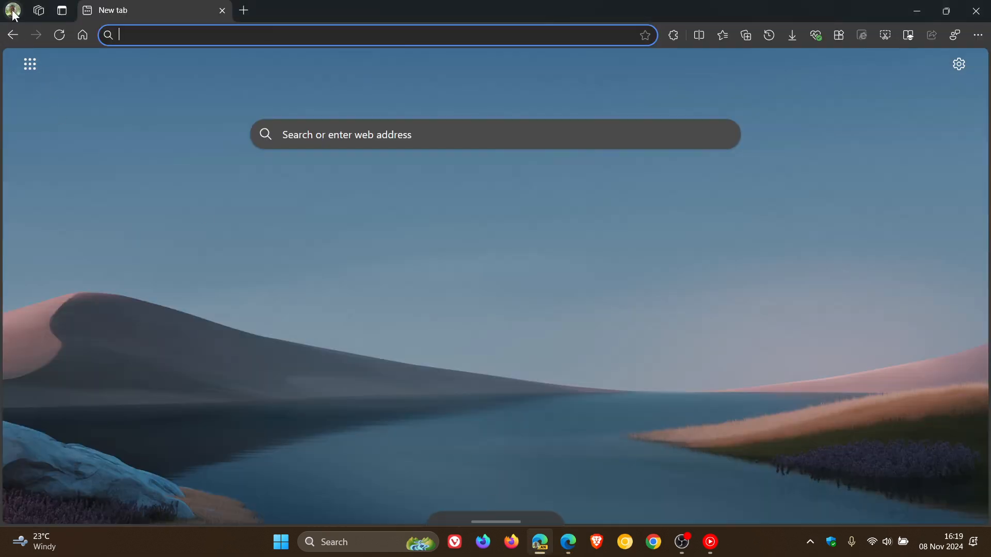
- Set the desert-dunes window's overall appearance to Light and return to its new tab
left_click(12, 10)
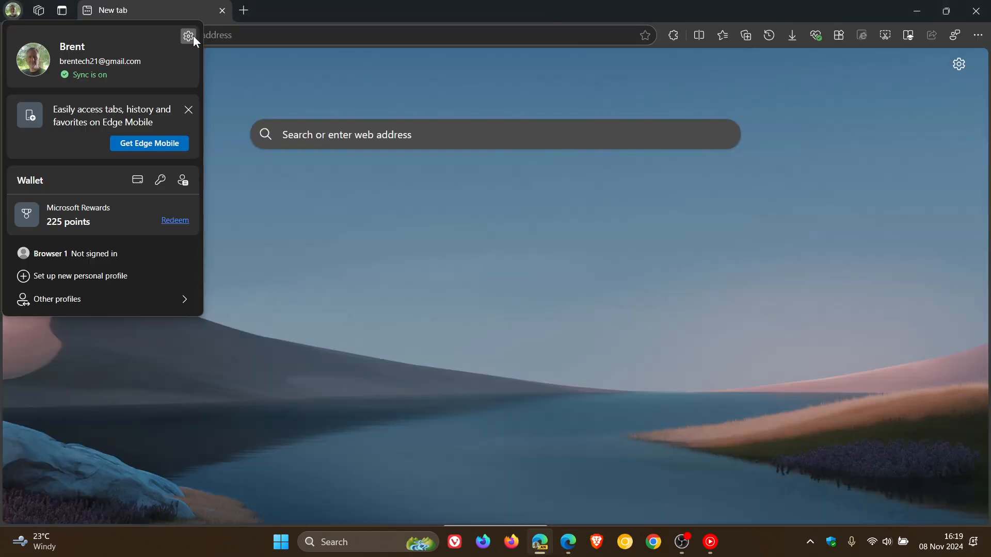
left_click(187, 36)
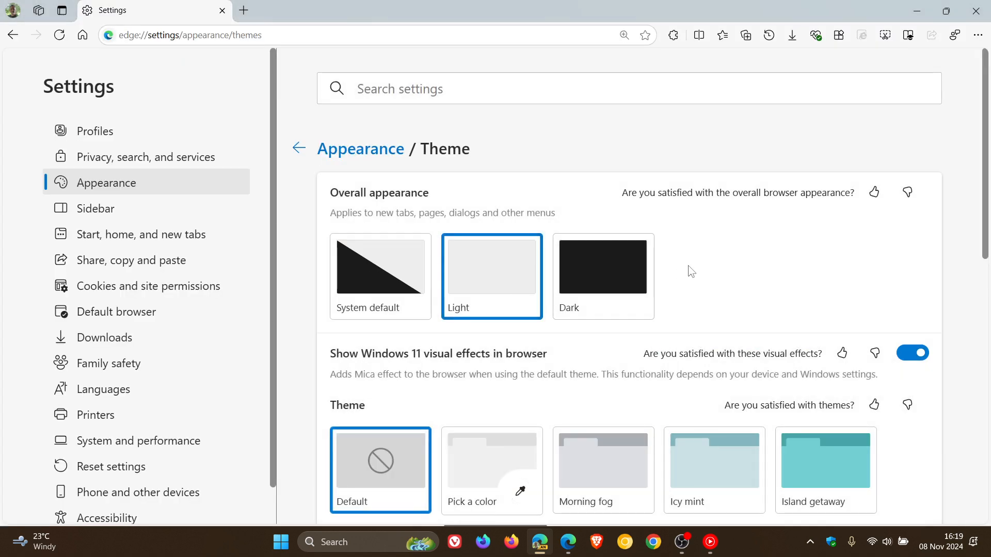
left_click(244, 11)
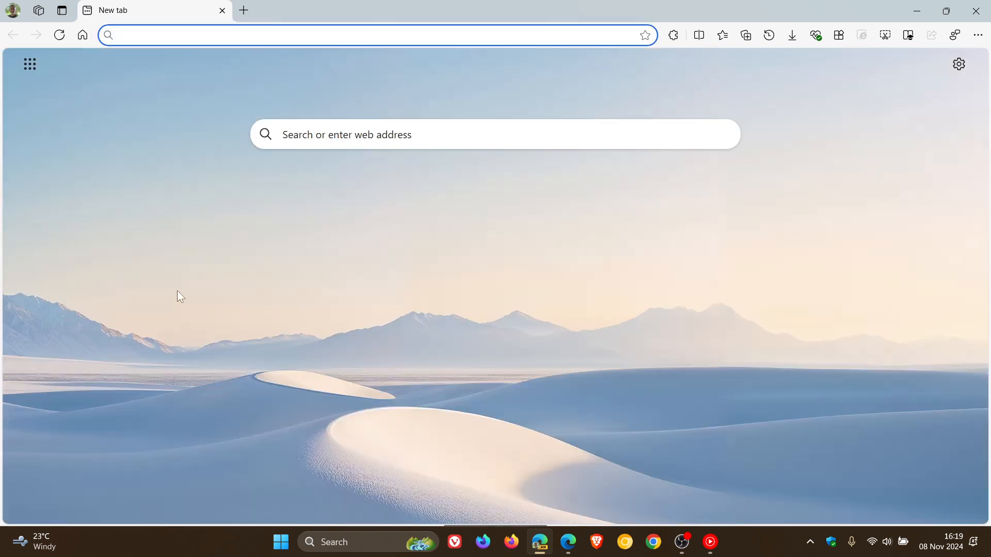
mouse_move(3, 462)
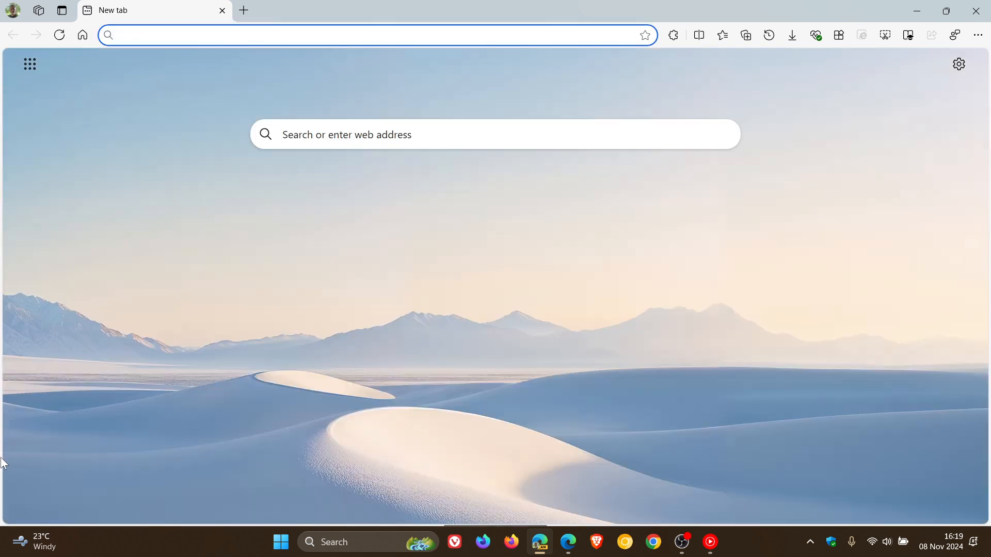
mouse_move(568, 541)
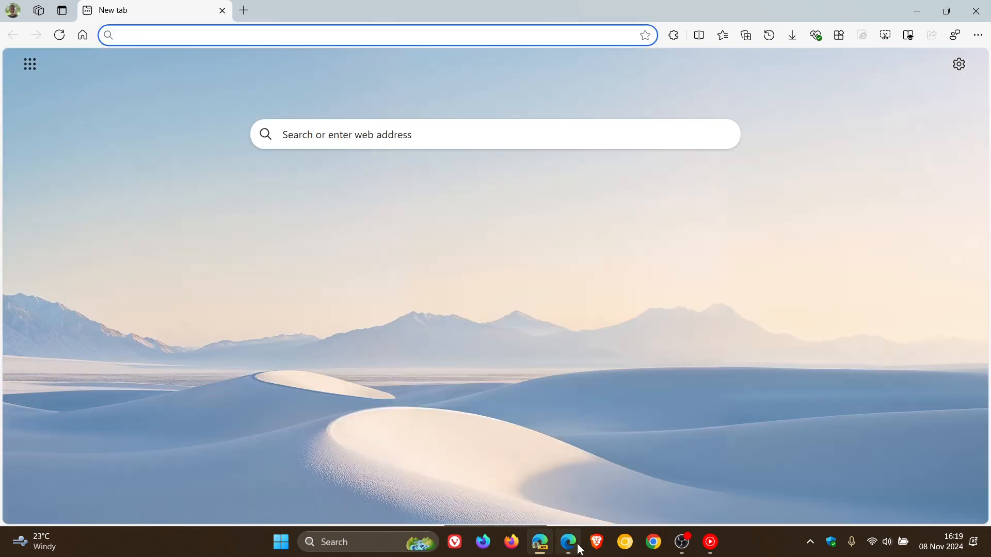